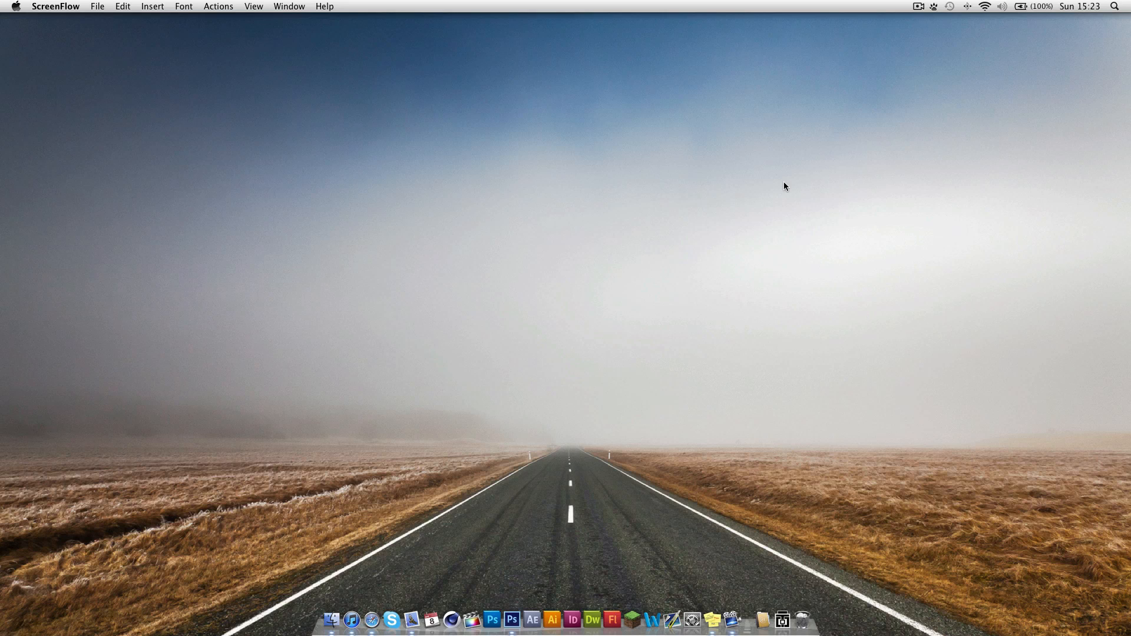
{"action": "mouse_move", "coordinate": [780, 187]}
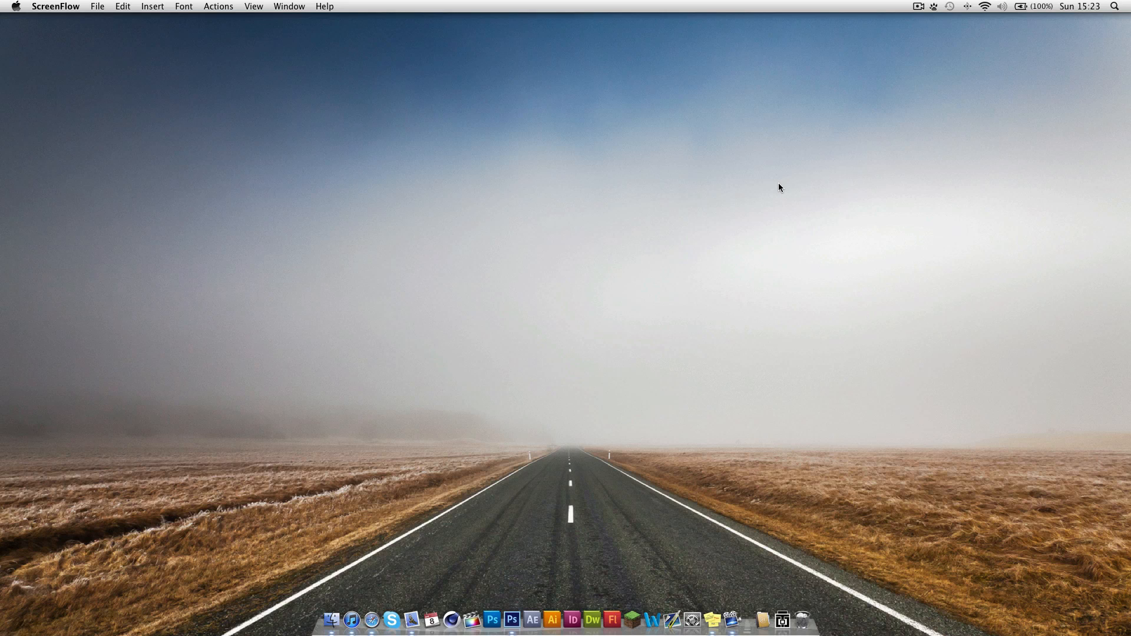
{"action": "mouse_move", "coordinate": [658, 503]}
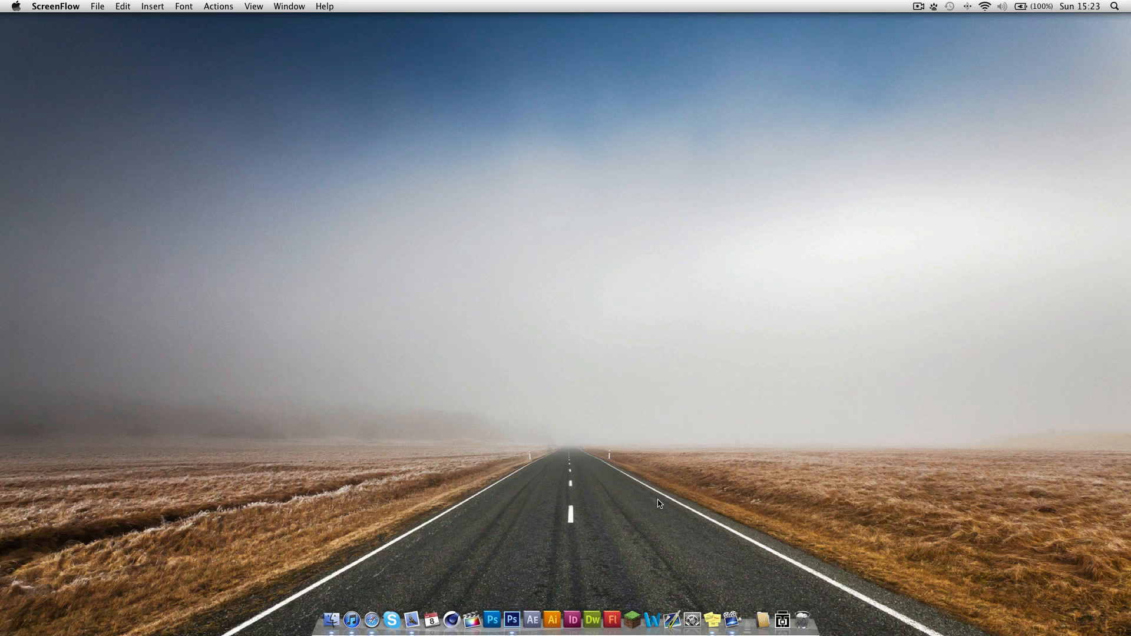
{"action": "mouse_move", "coordinate": [599, 489]}
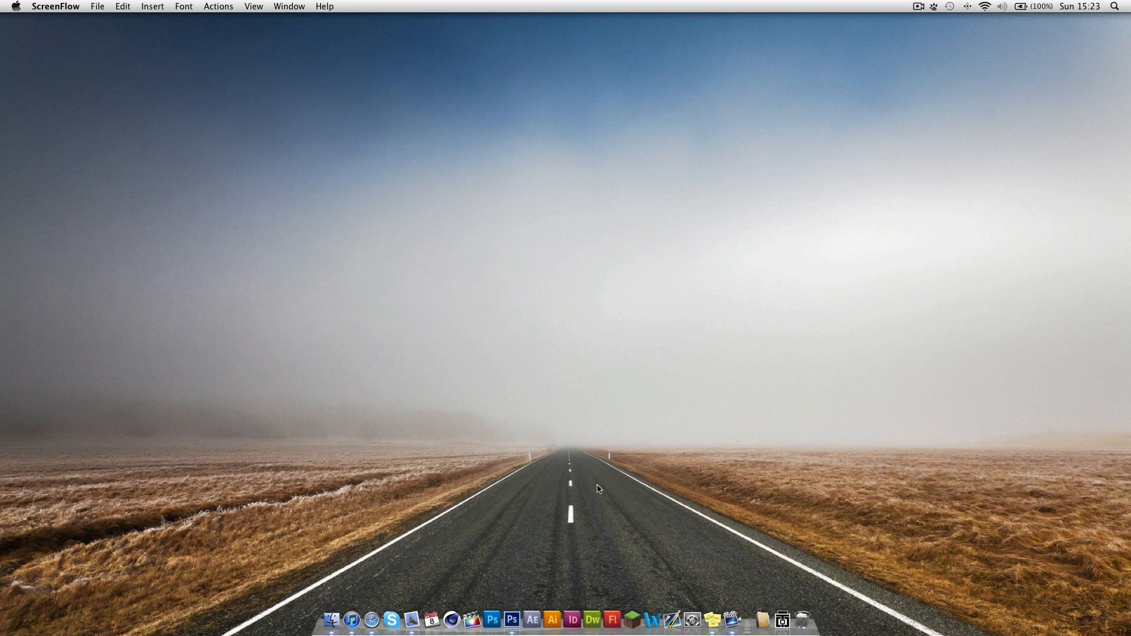
- Bring the open Photoshop document to the front from the Dock
{"action": "left_click", "coordinate": [512, 603]}
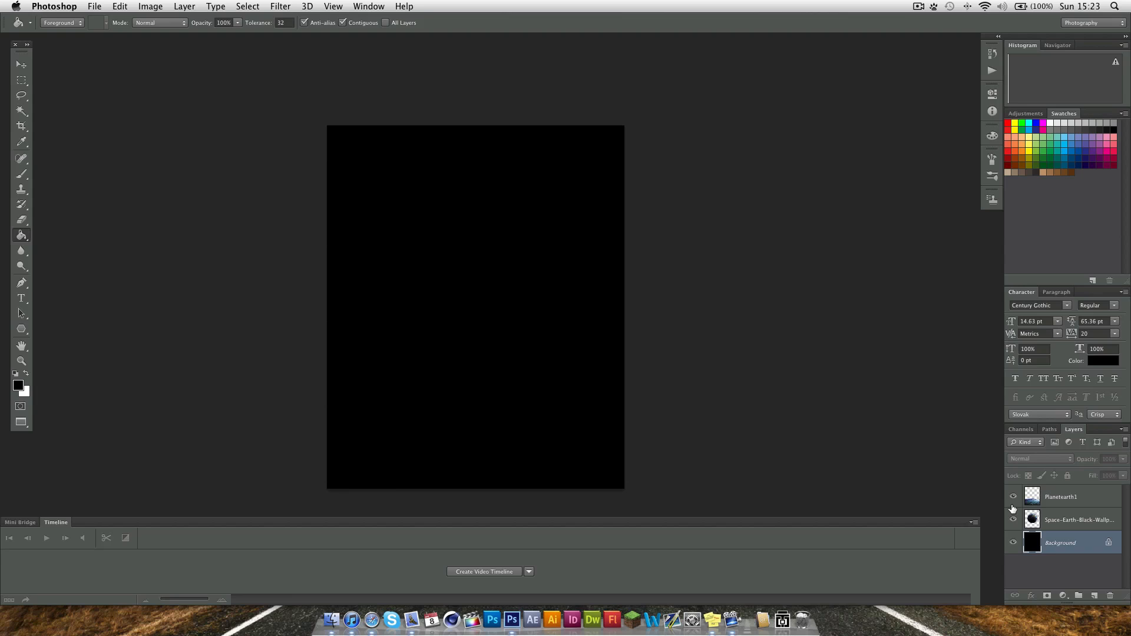
- Show the hidden Planetearth1 and Space-Earth layers over the black background
{"action": "left_click", "coordinate": [1013, 520]}
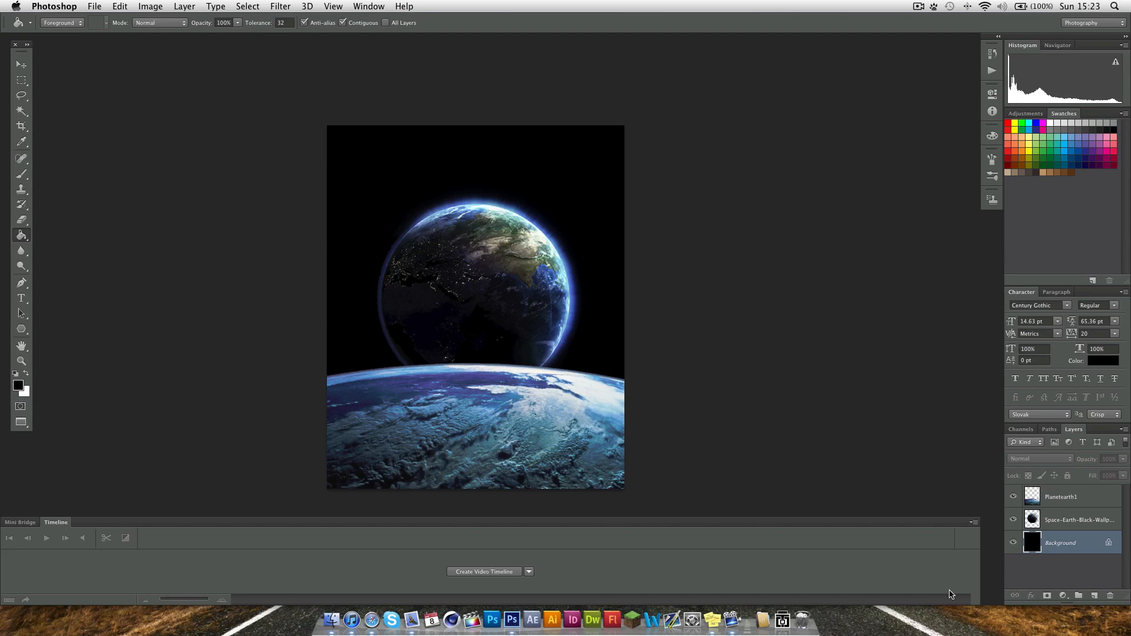
{"action": "mouse_move", "coordinate": [356, 244]}
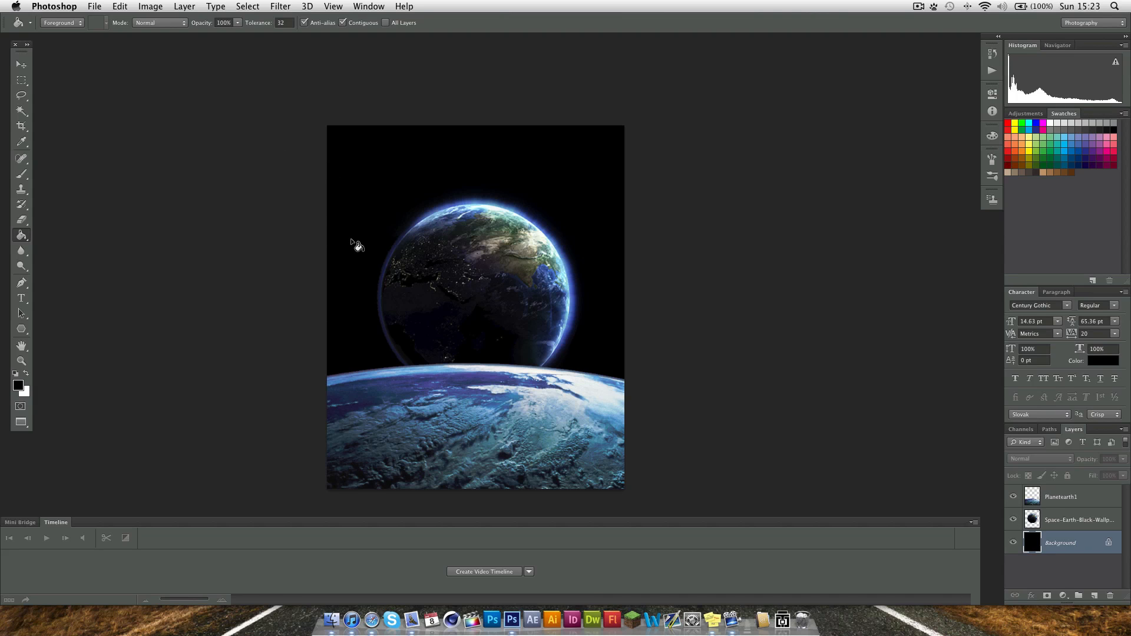
{"action": "mouse_move", "coordinate": [318, 303]}
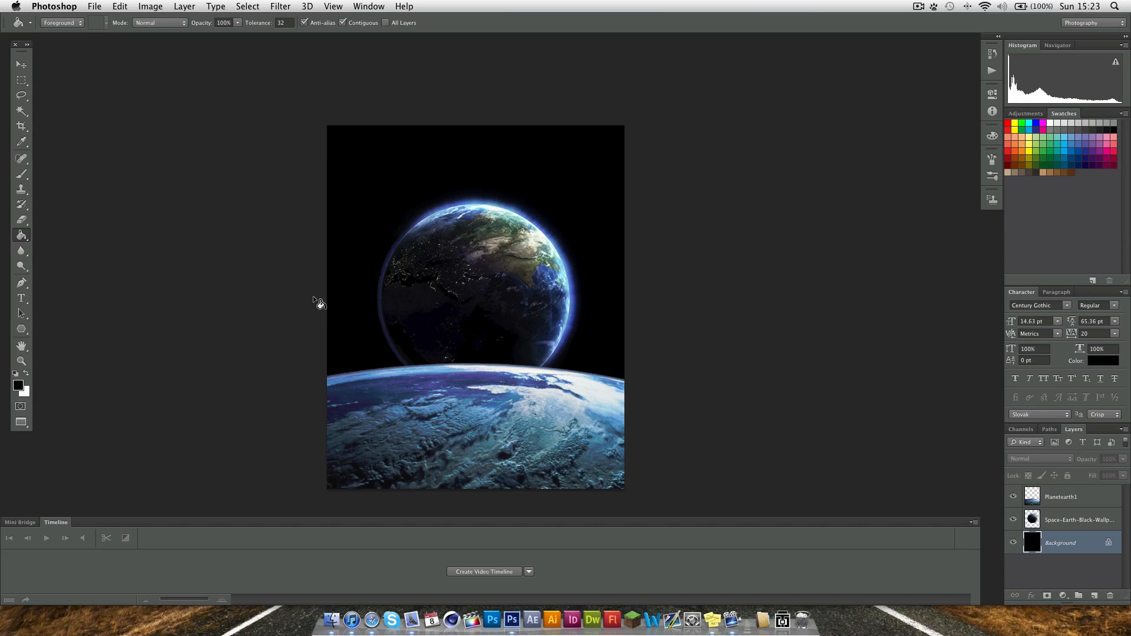
{"action": "mouse_move", "coordinate": [462, 325]}
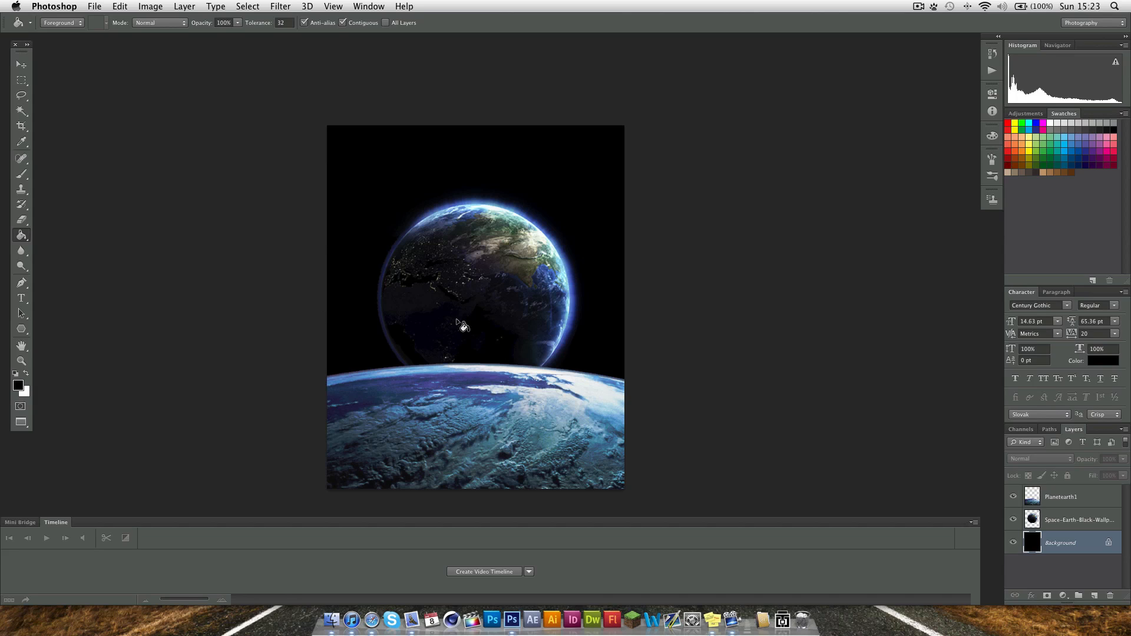
{"action": "mouse_move", "coordinate": [704, 462]}
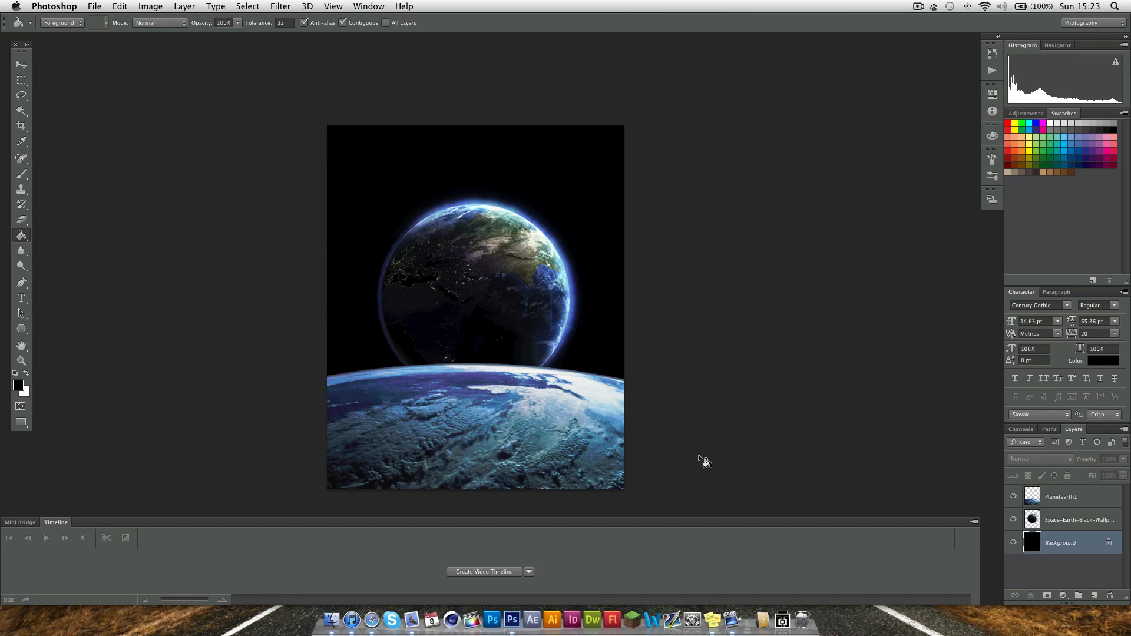
{"action": "mouse_move", "coordinate": [805, 496]}
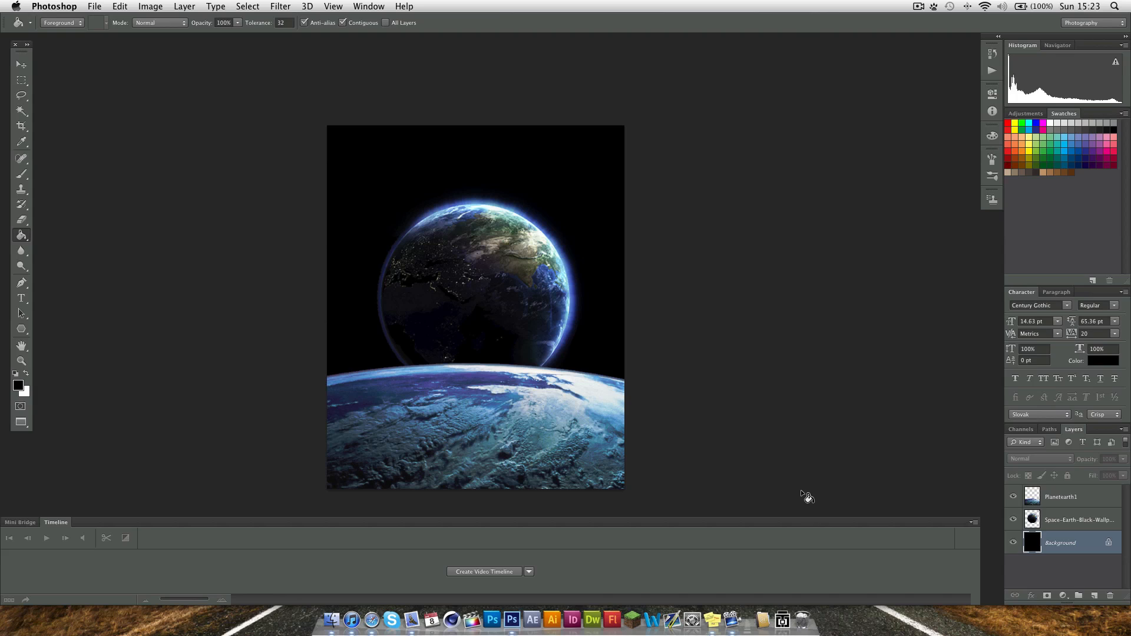
{"action": "mouse_move", "coordinate": [750, 448]}
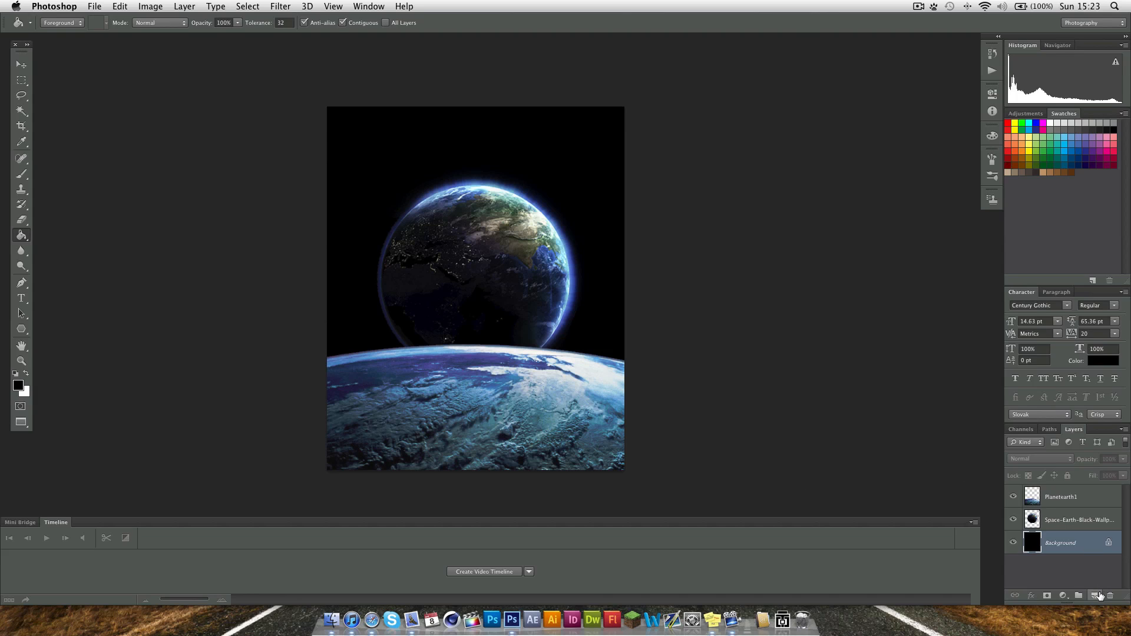
- Create a new empty Layer 1 just above the black Background
{"action": "left_click", "coordinate": [1094, 595]}
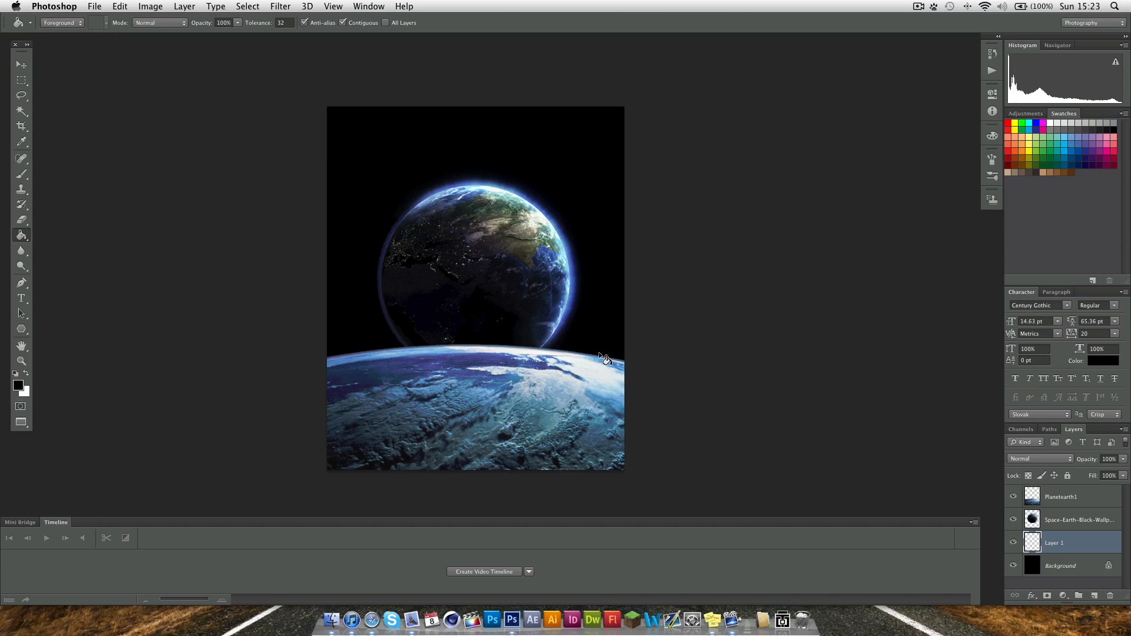
{"action": "mouse_move", "coordinate": [16, 239]}
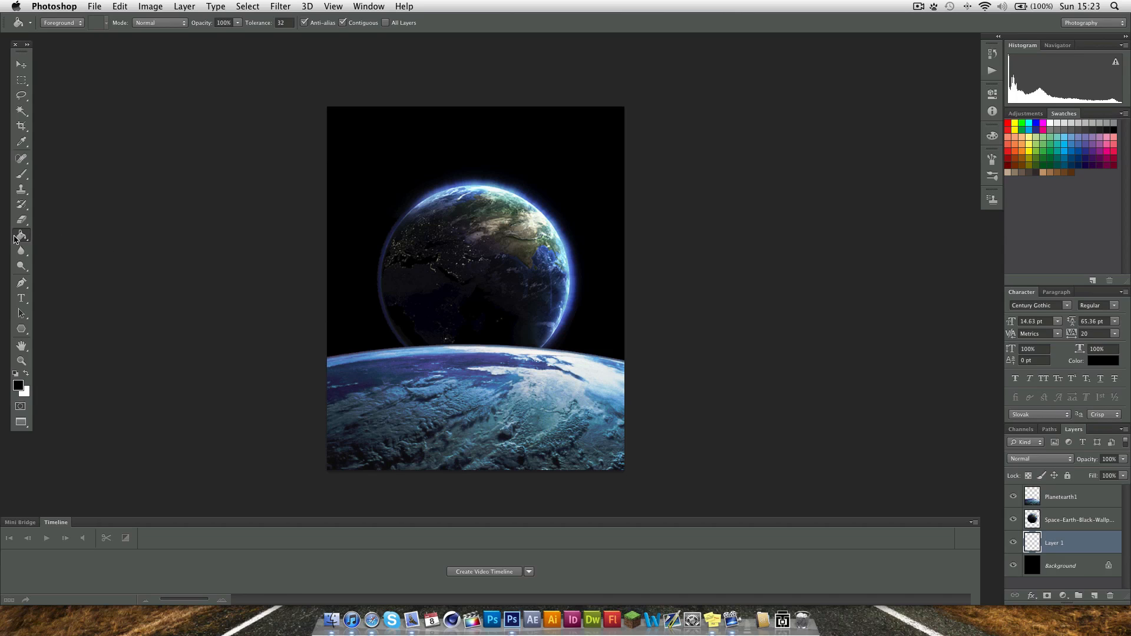
{"action": "mouse_move", "coordinate": [20, 237]}
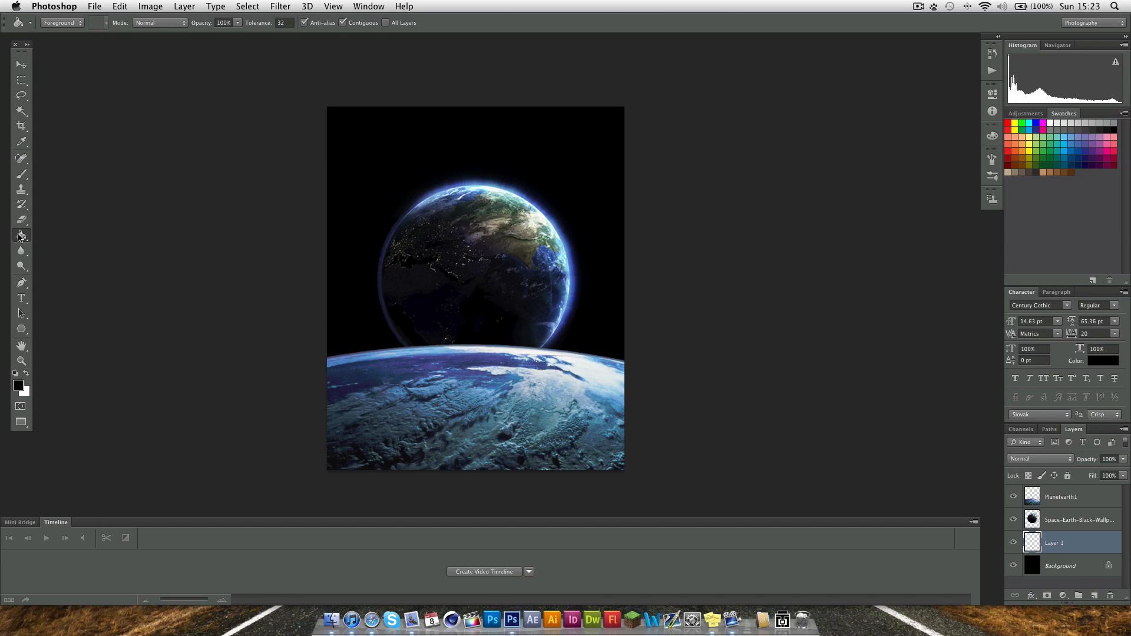
{"action": "mouse_move", "coordinate": [380, 173]}
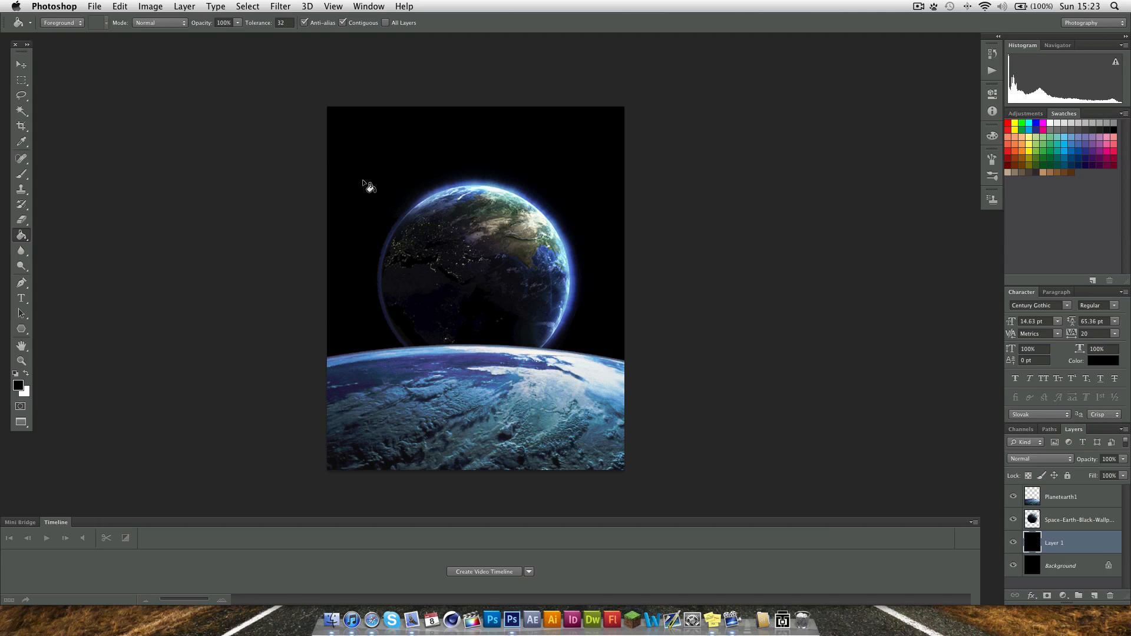
{"action": "mouse_move", "coordinate": [360, 200]}
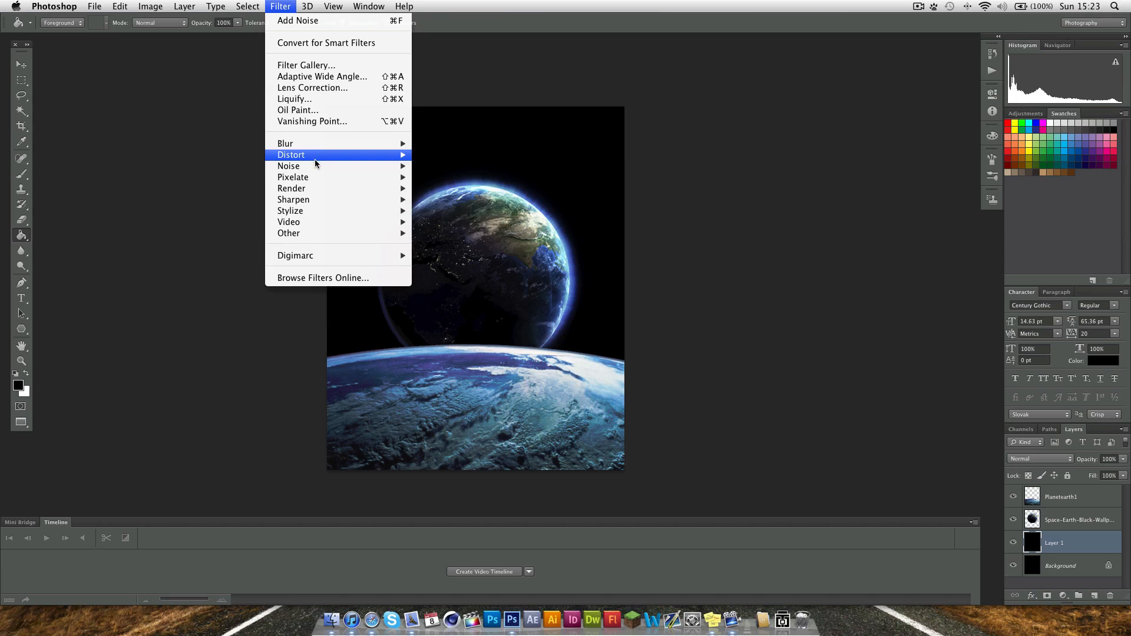
{"action": "mouse_move", "coordinate": [314, 166]}
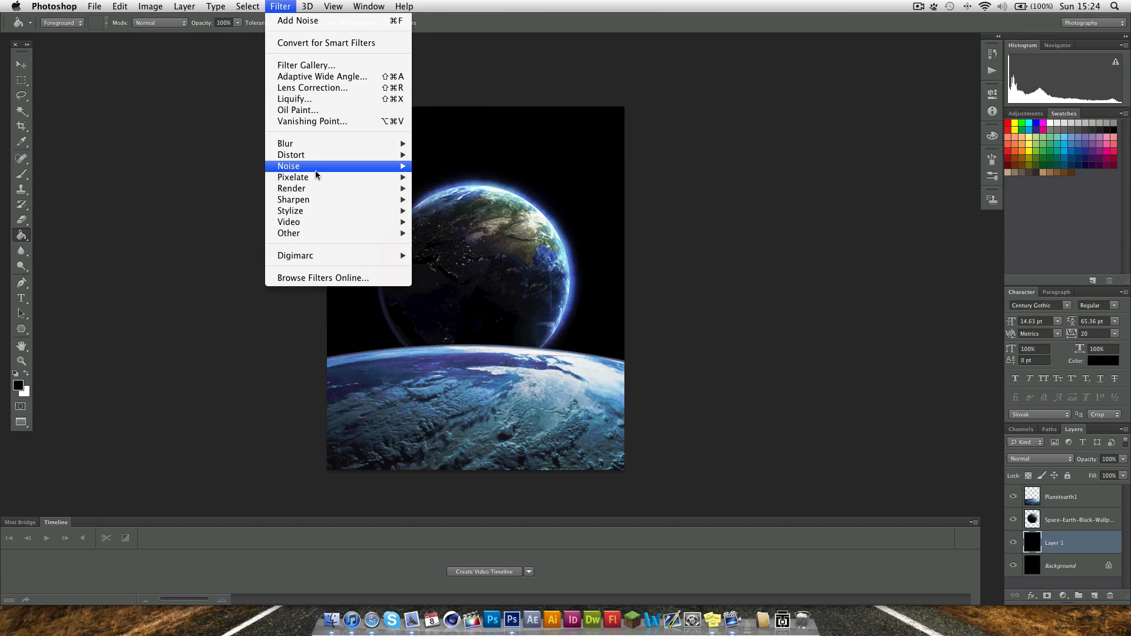
{"action": "mouse_move", "coordinate": [287, 166]}
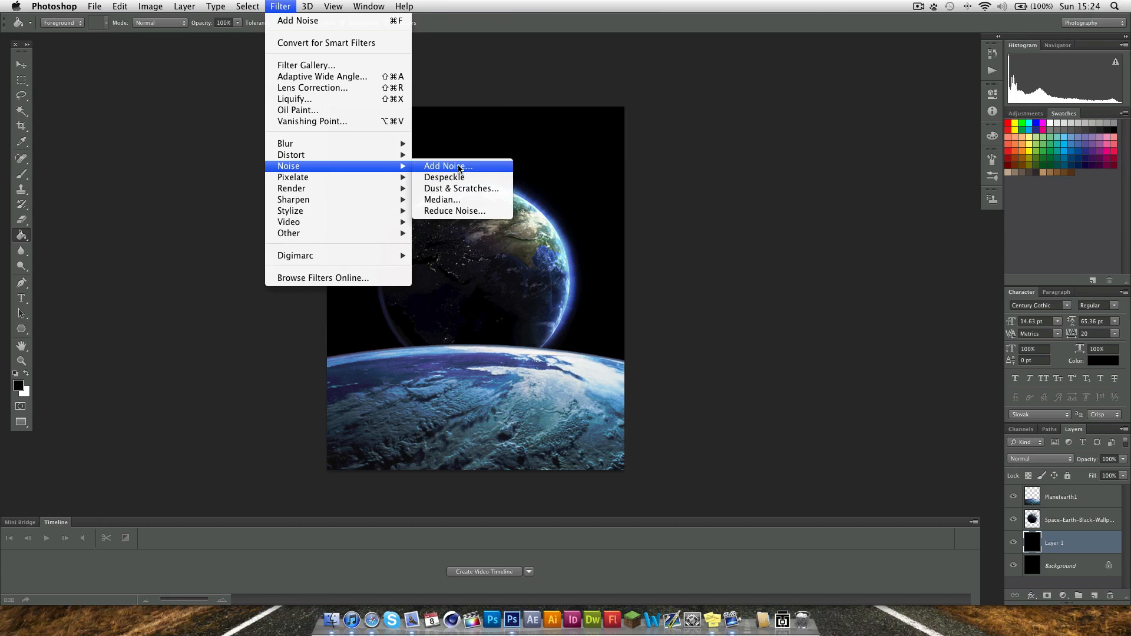
- Start Filter > Noise > Add Noise on the black Layer 1
{"action": "left_click", "coordinate": [447, 166]}
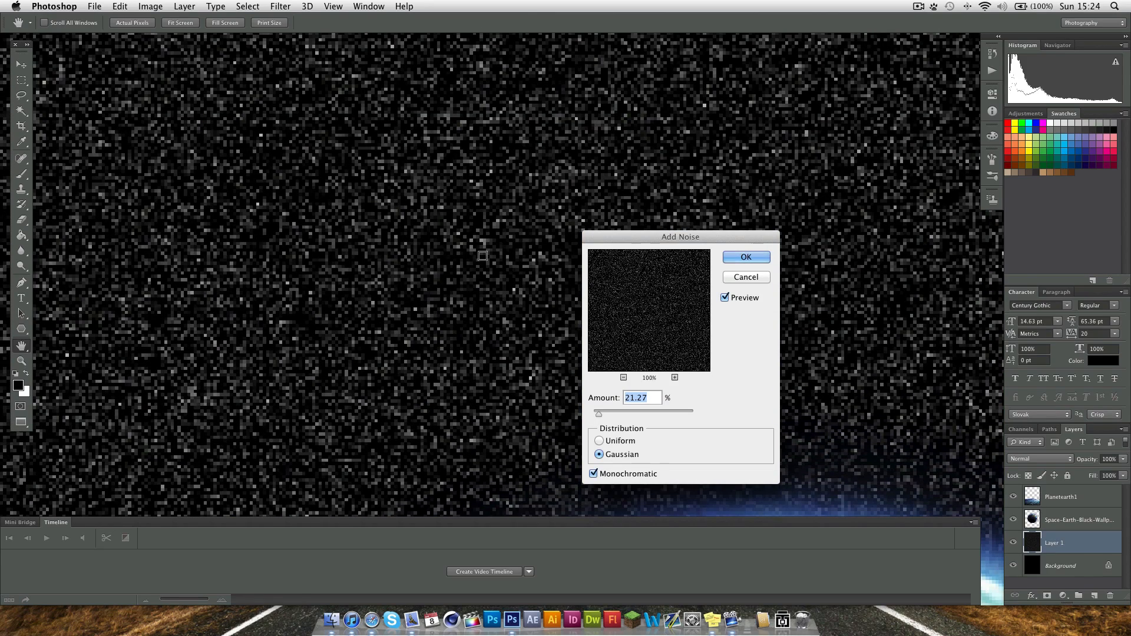
- Apply monochromatic Gaussian noise at about 14% to Layer 1 as a faint starfield
{"action": "left_click", "coordinate": [593, 474]}
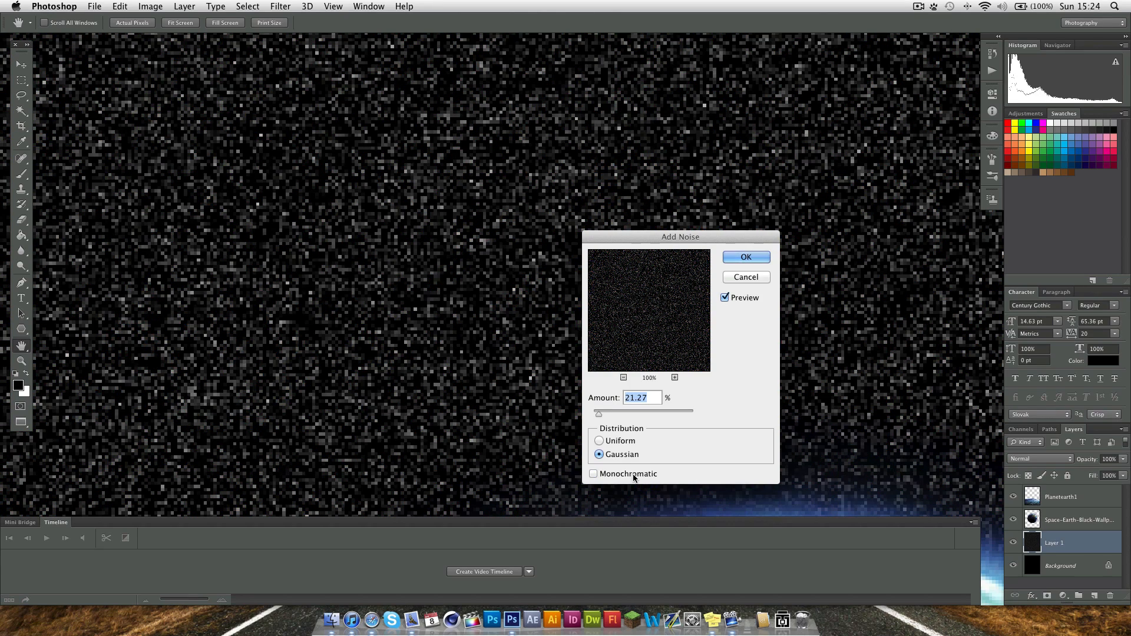
{"action": "left_click", "coordinate": [592, 473]}
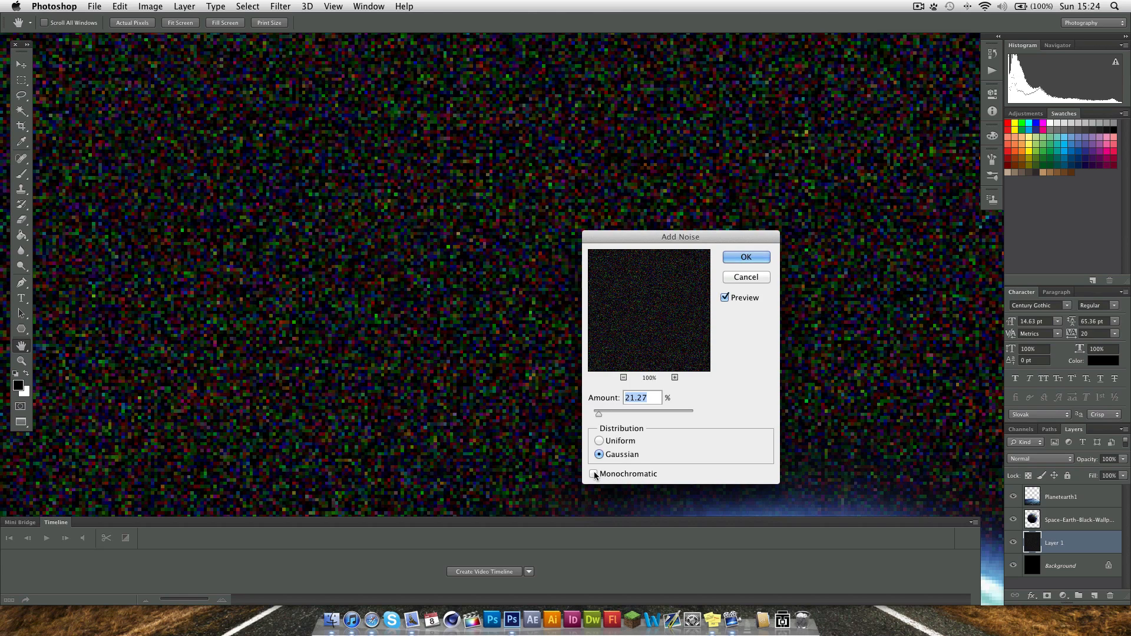
{"action": "left_click", "coordinate": [594, 474]}
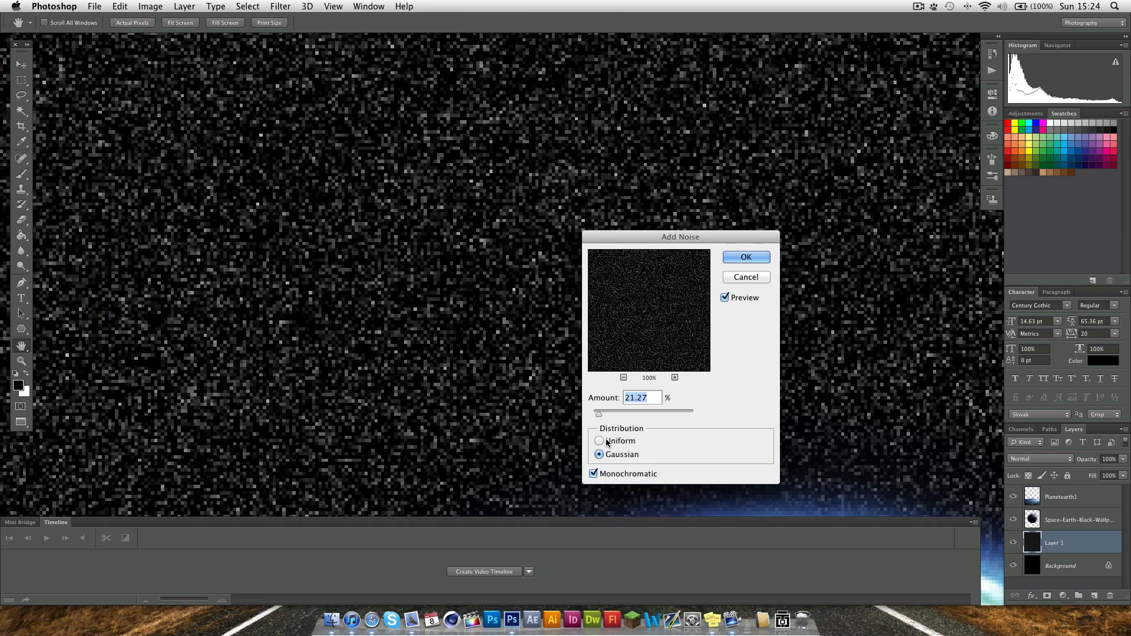
{"action": "left_click", "coordinate": [598, 441]}
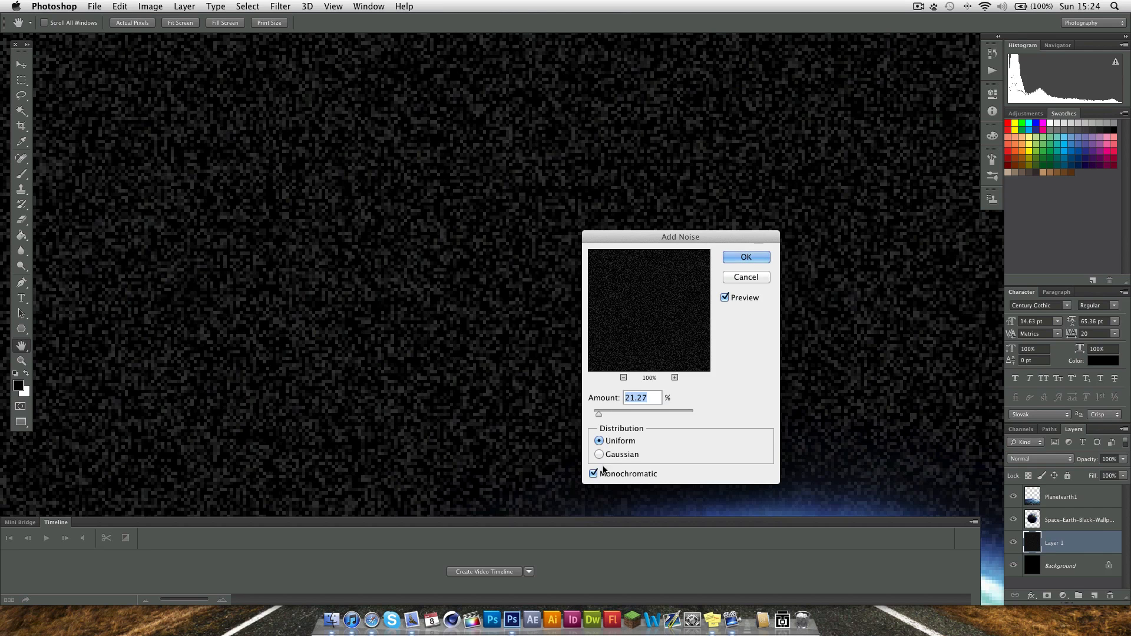
{"action": "left_click", "coordinate": [599, 454]}
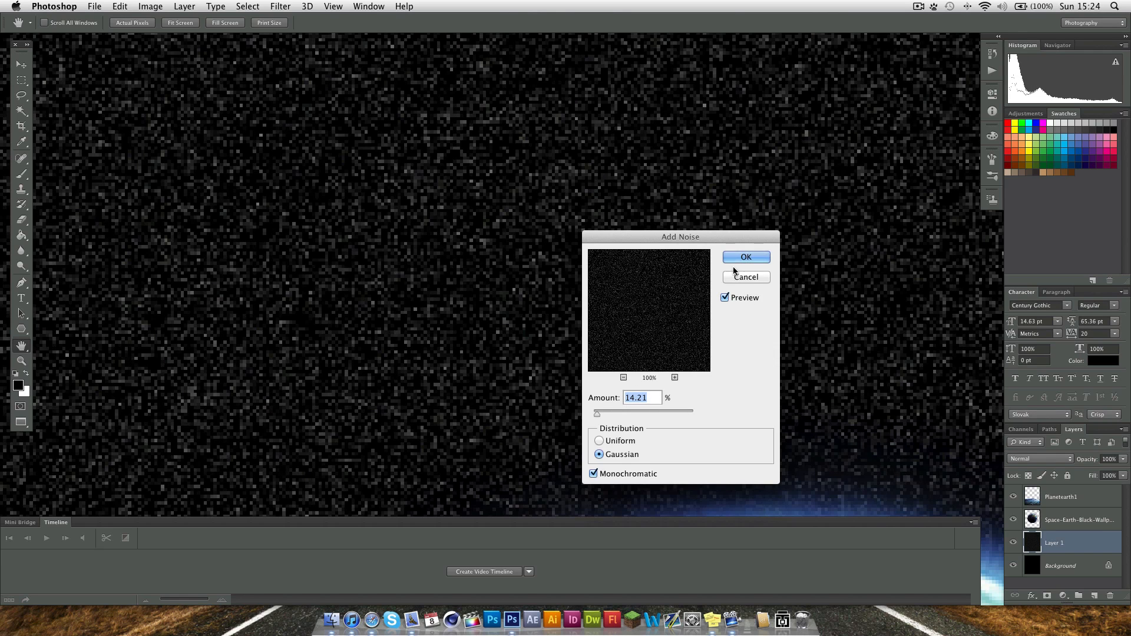
{"action": "left_click", "coordinate": [746, 257]}
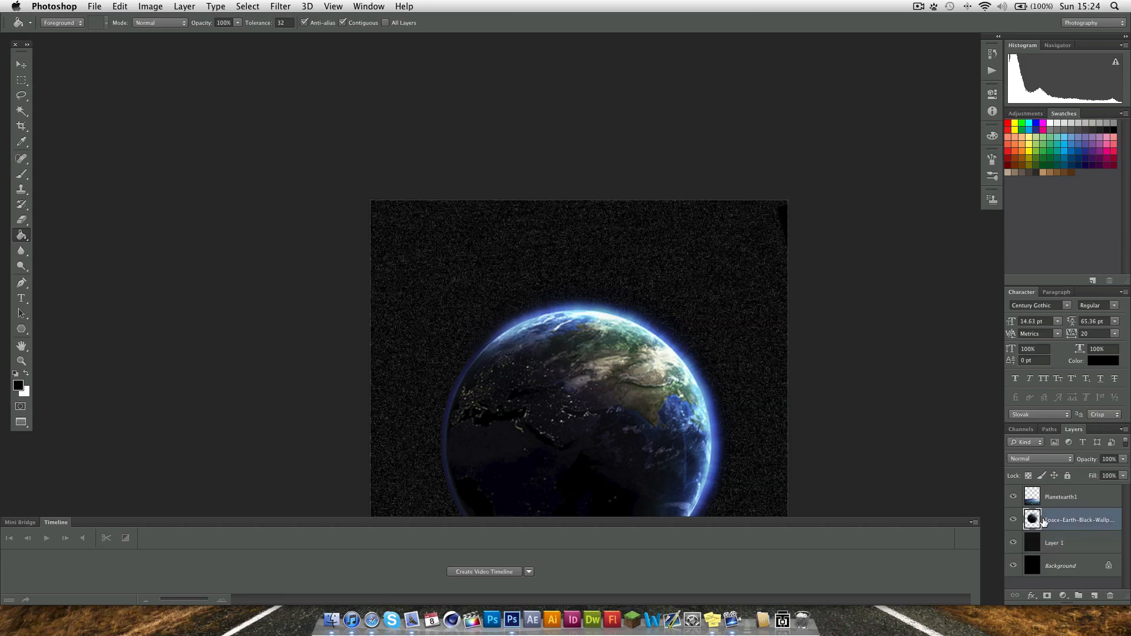
{"action": "left_click", "coordinate": [21, 79]}
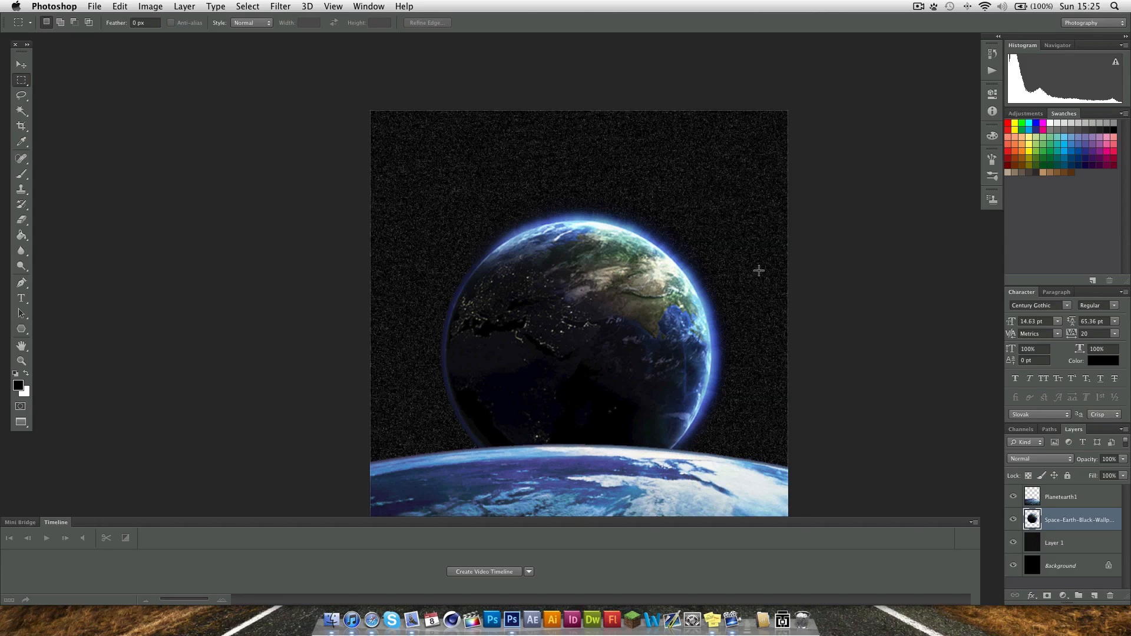
{"action": "mouse_move", "coordinate": [749, 273]}
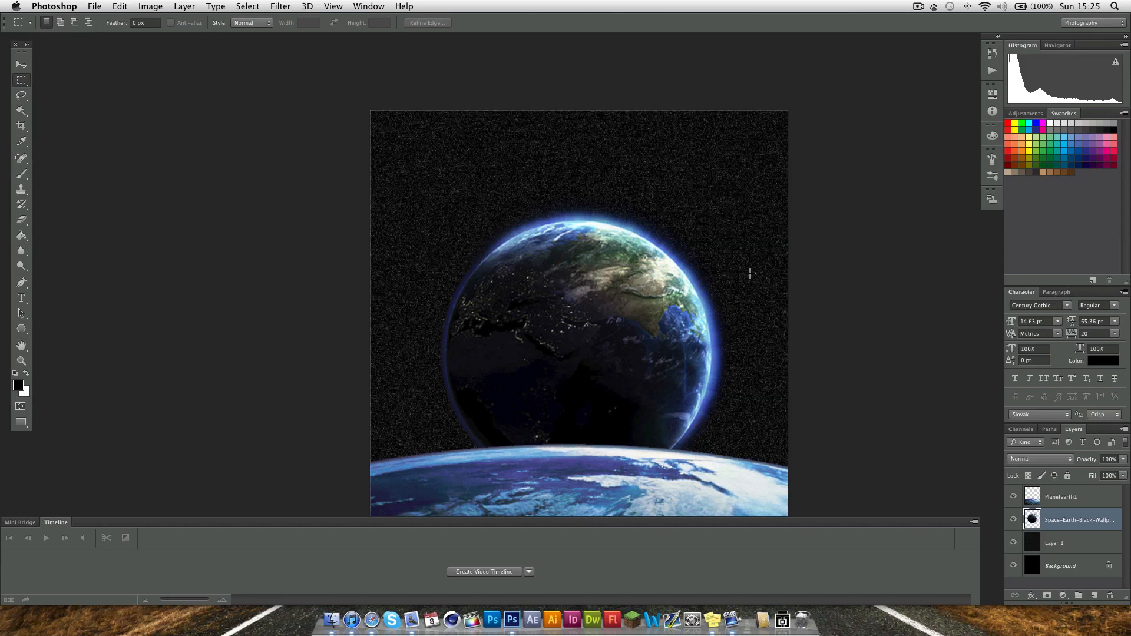
{"action": "left_click", "coordinate": [1068, 542]}
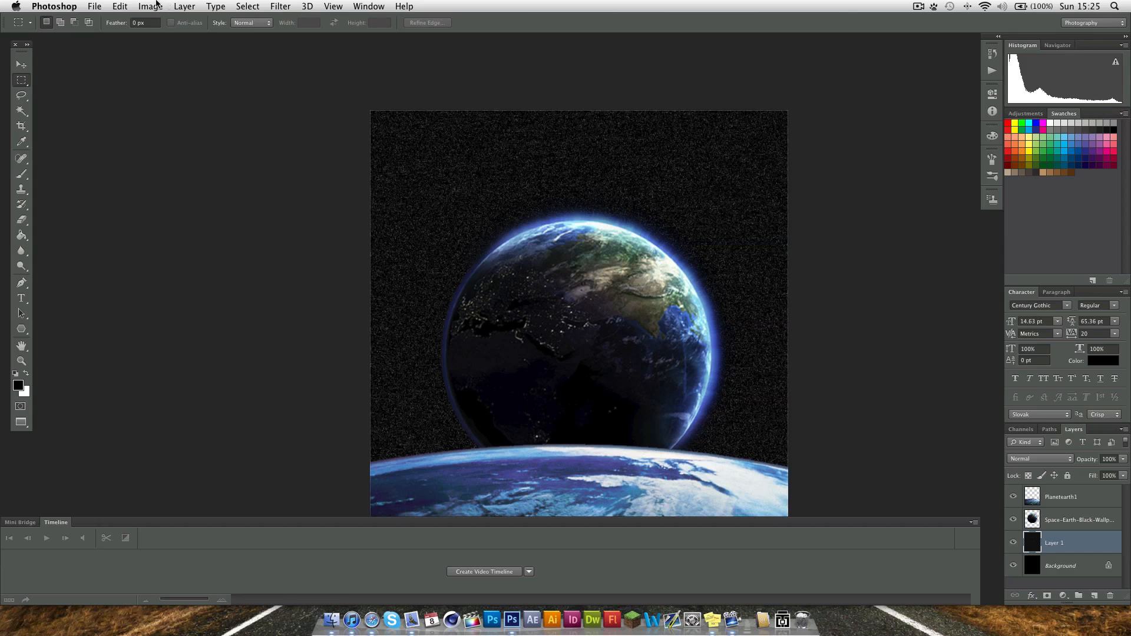
- Apply Levels with input 50, 0.29, 91 to turn the noise into crisp white stars
{"action": "left_click", "coordinate": [150, 6]}
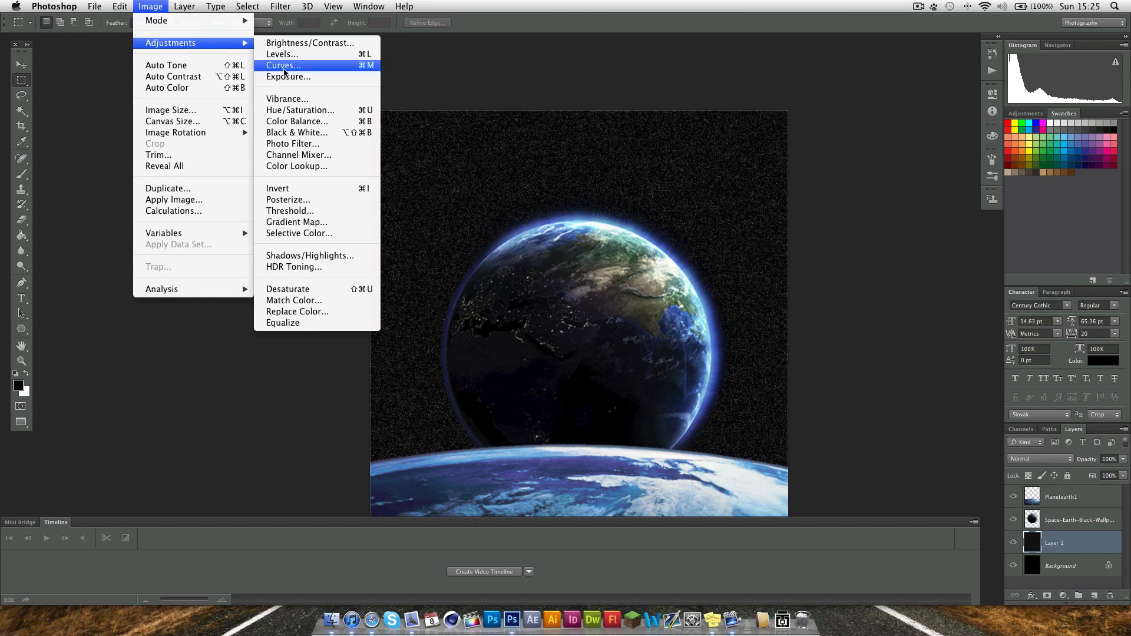
{"action": "left_click", "coordinate": [281, 53]}
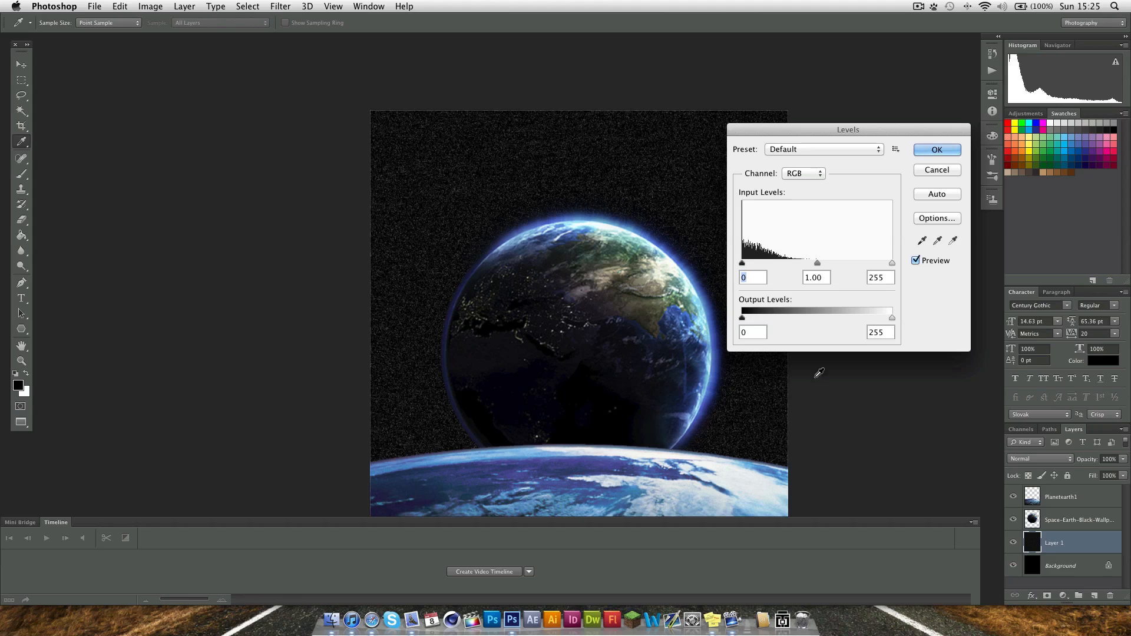
{"action": "mouse_move", "coordinate": [785, 311]}
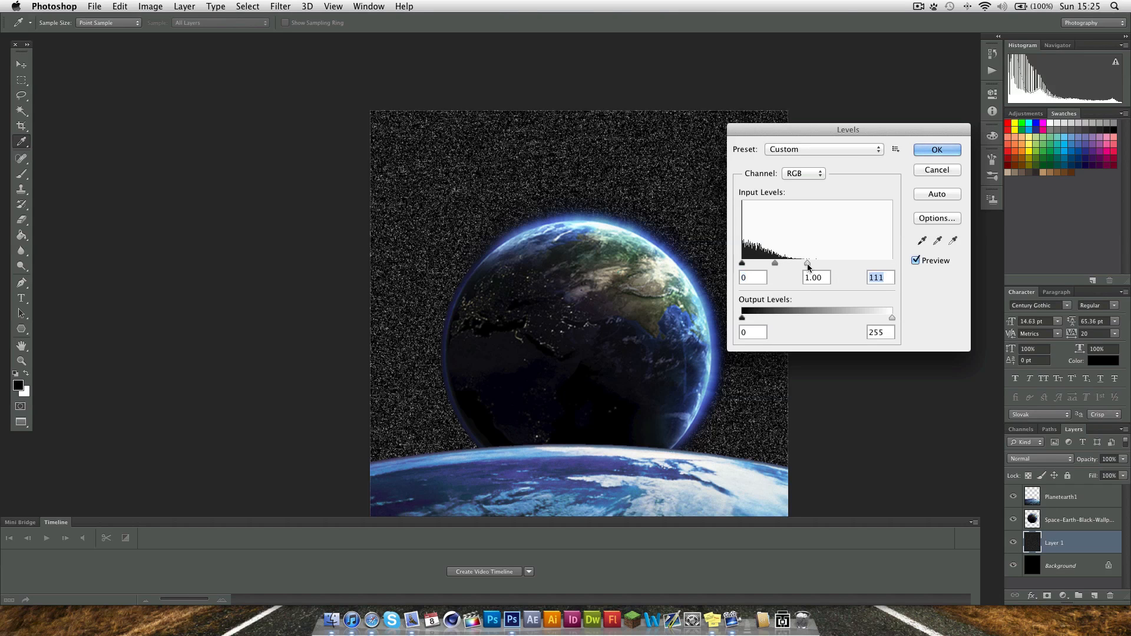
{"action": "mouse_move", "coordinate": [731, 241]}
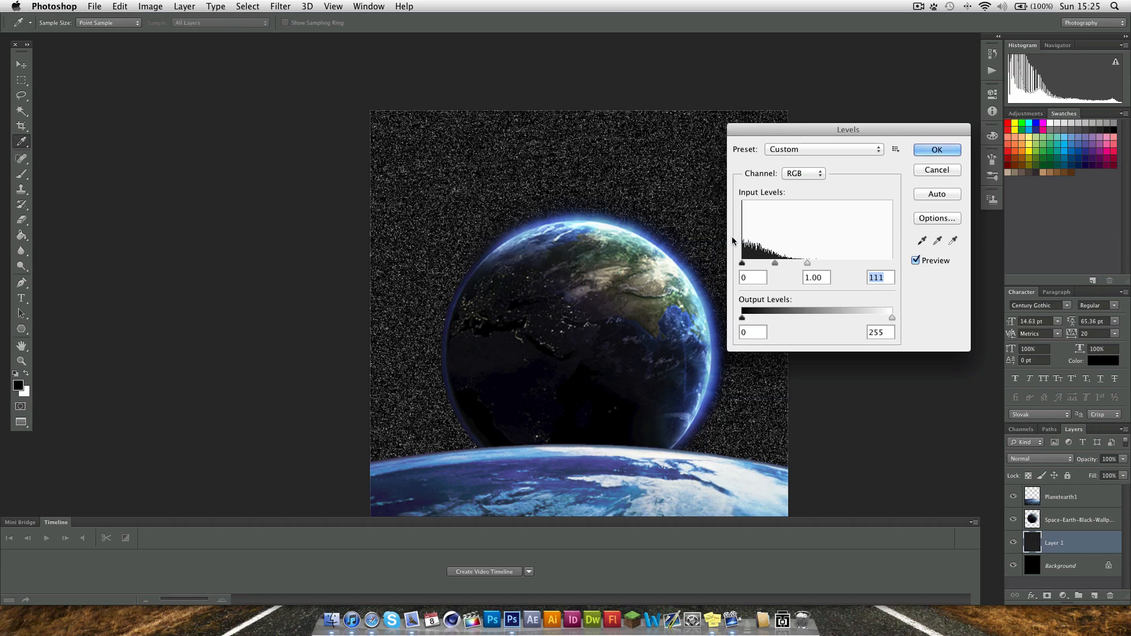
{"action": "mouse_move", "coordinate": [744, 265]}
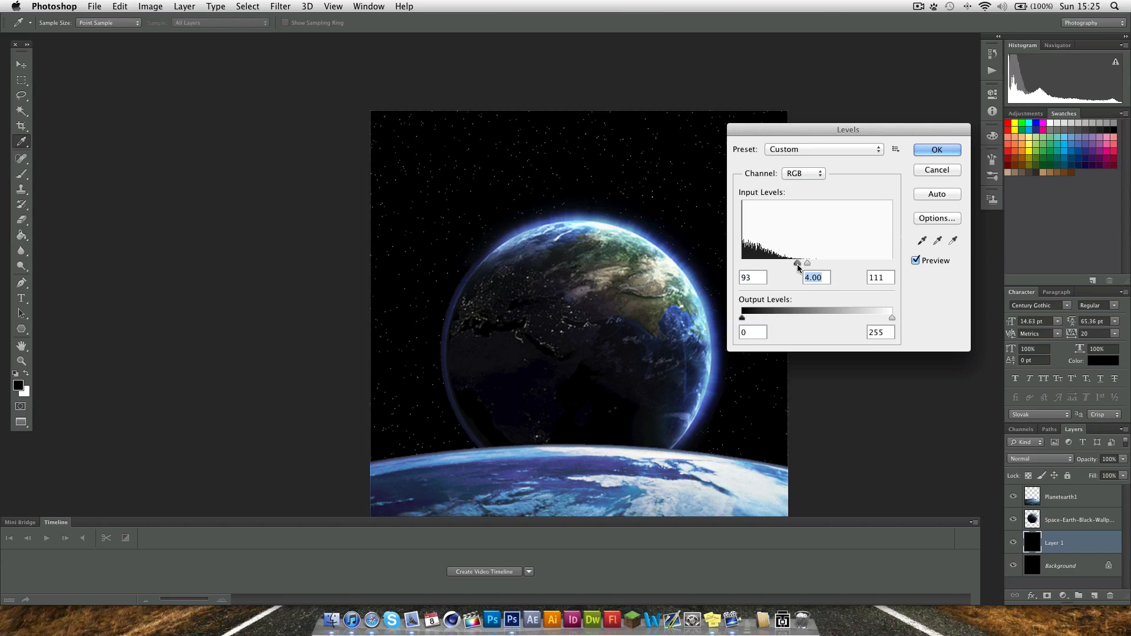
{"action": "left_click", "coordinate": [936, 149]}
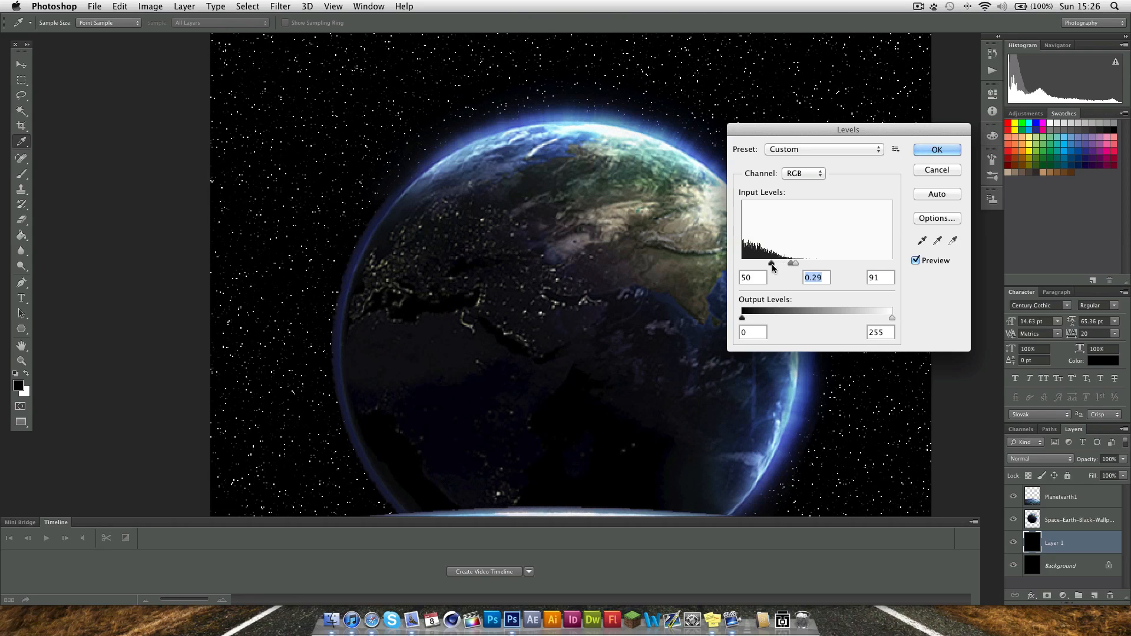
{"action": "mouse_move", "coordinate": [905, 163]}
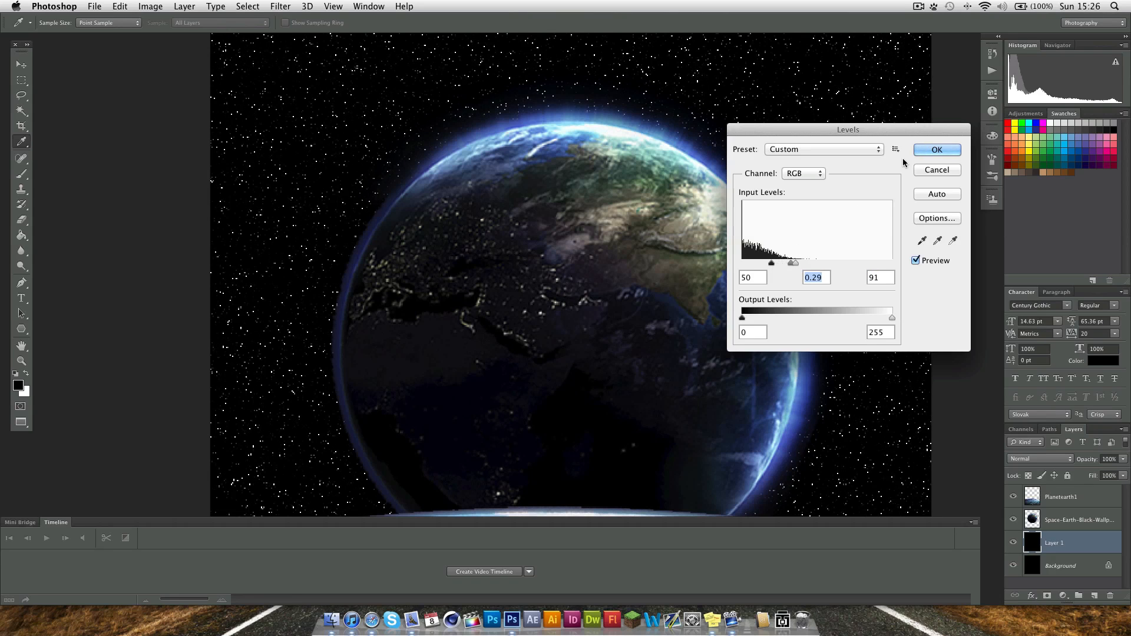
{"action": "left_click", "coordinate": [937, 149]}
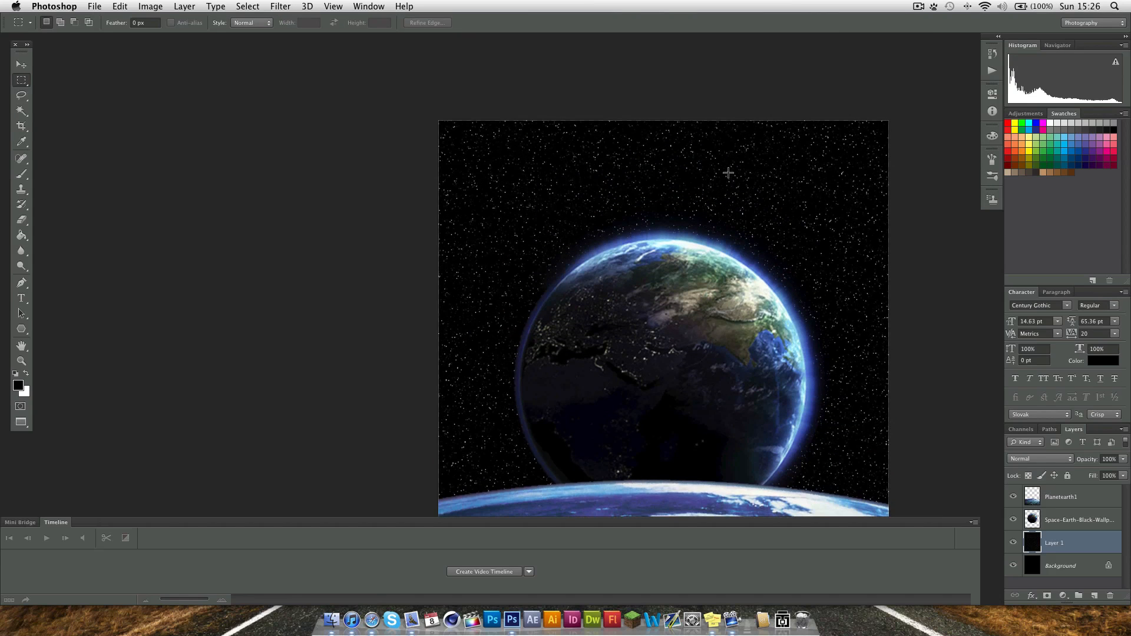
{"action": "mouse_move", "coordinate": [720, 200]}
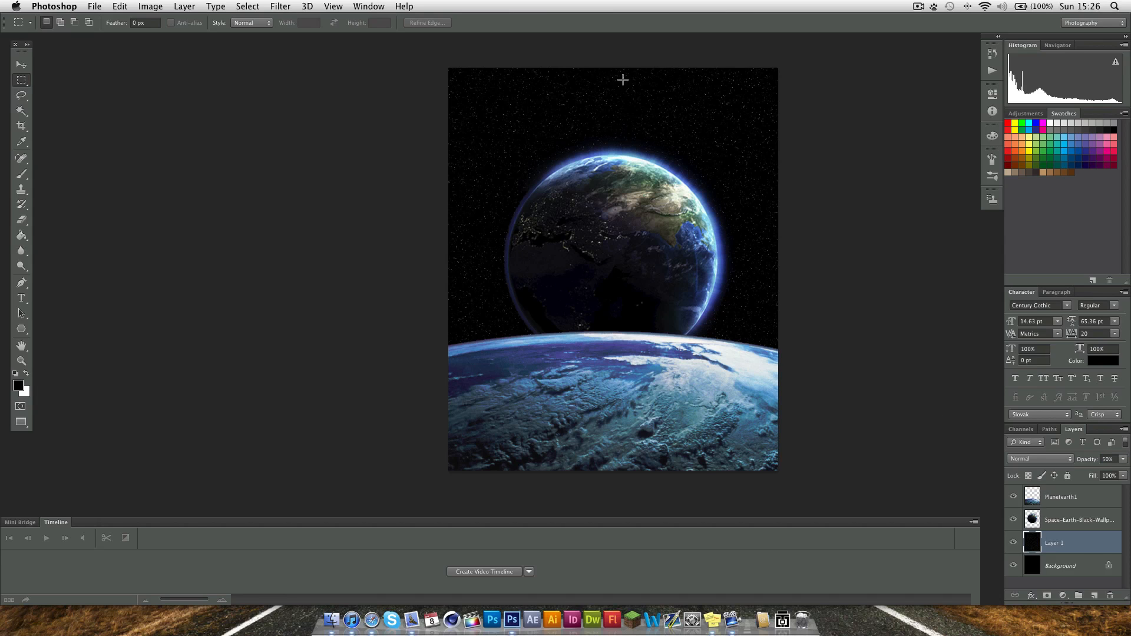
{"action": "mouse_move", "coordinate": [553, 96]}
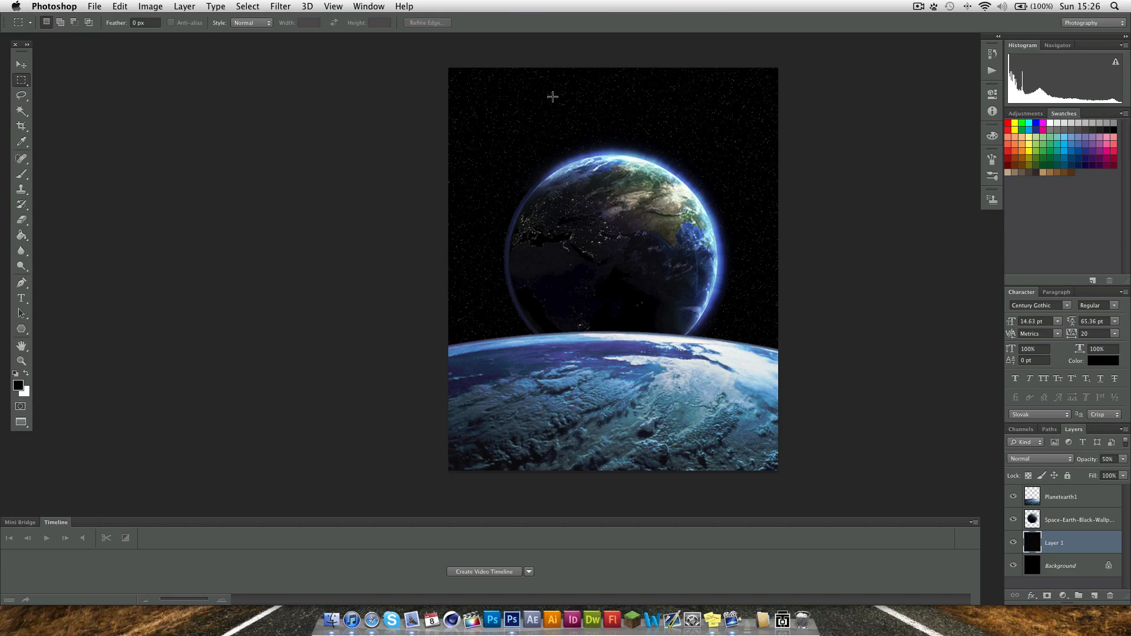
{"action": "mouse_move", "coordinate": [526, 166]}
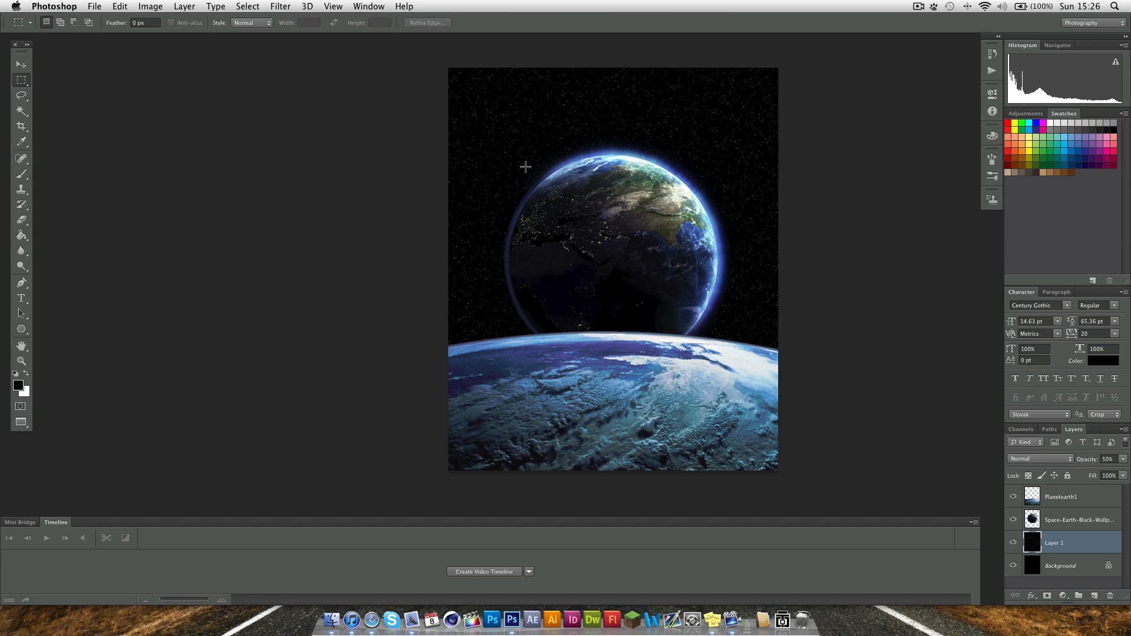
{"action": "mouse_move", "coordinate": [509, 119]}
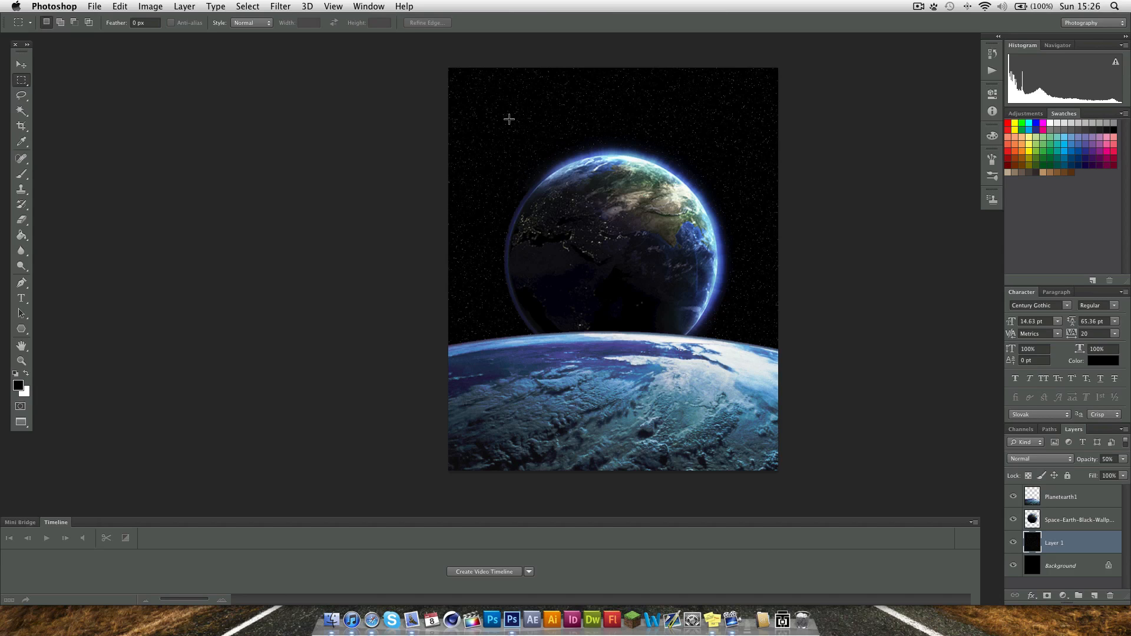
{"action": "mouse_move", "coordinate": [569, 382]}
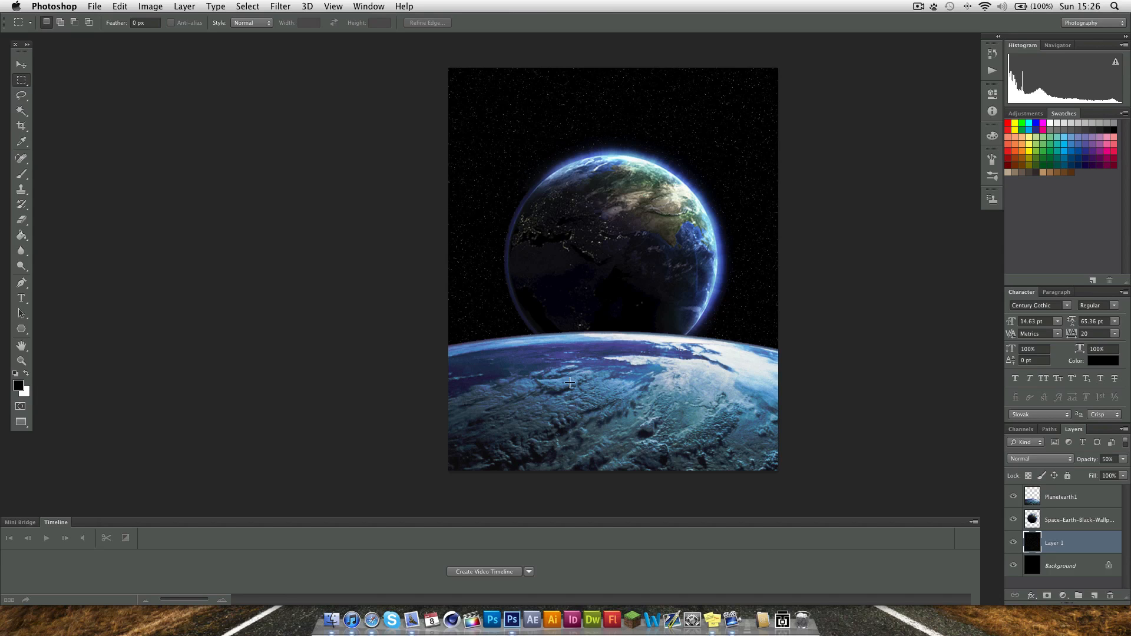
{"action": "mouse_move", "coordinate": [683, 323]}
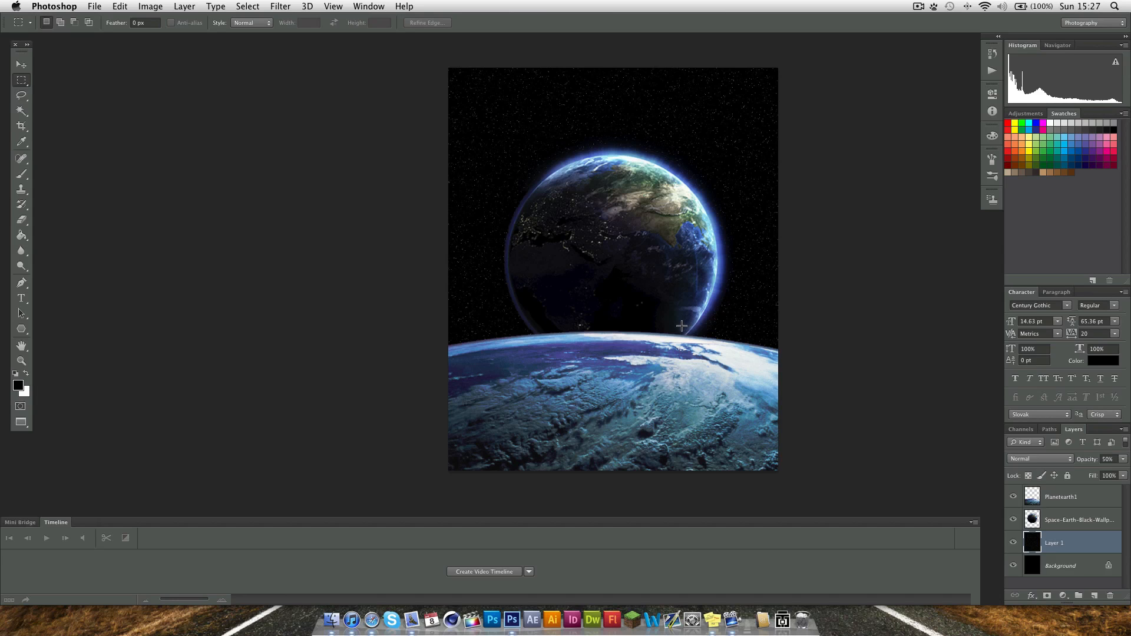
{"action": "left_click", "coordinate": [1013, 544]}
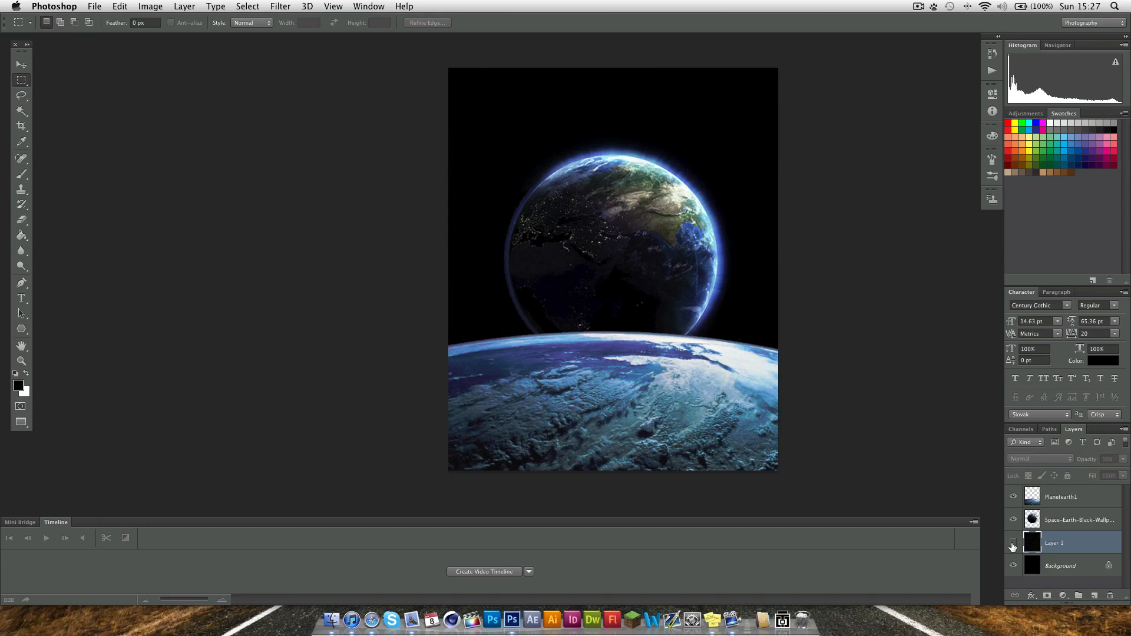
{"action": "left_click", "coordinate": [1013, 543]}
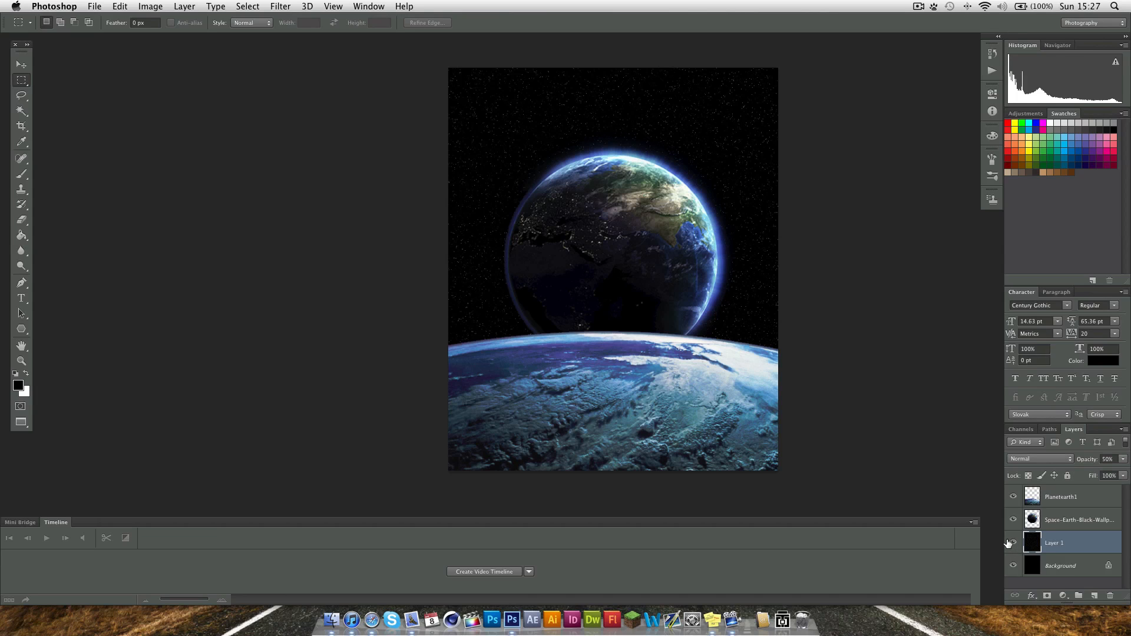